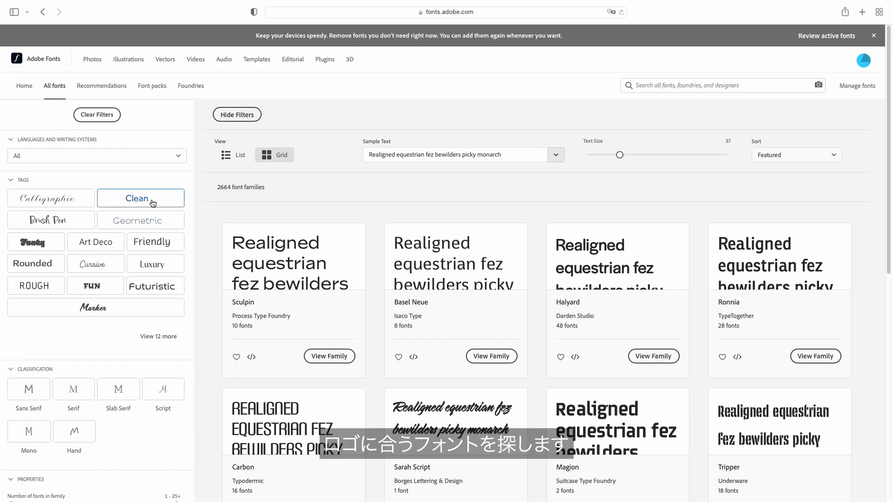
Step: Filter Adobe Fonts to Clean monospaced faces and view the Roboto family
click(140, 198)
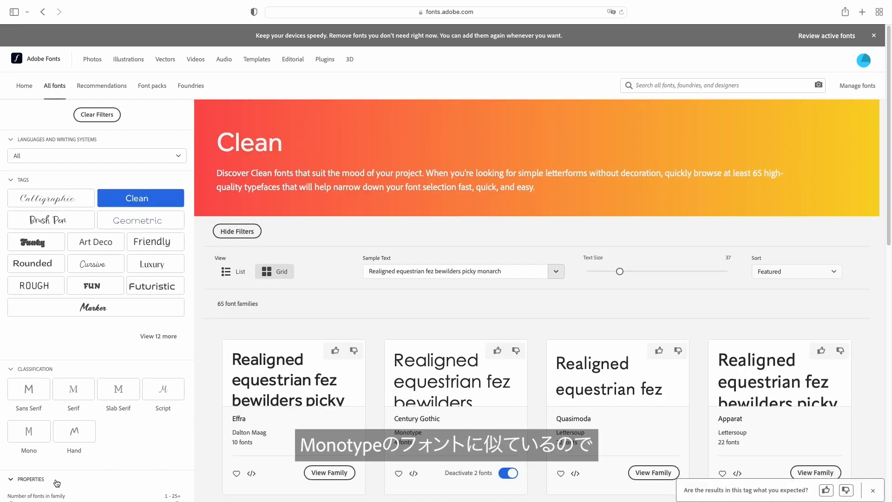
click(28, 430)
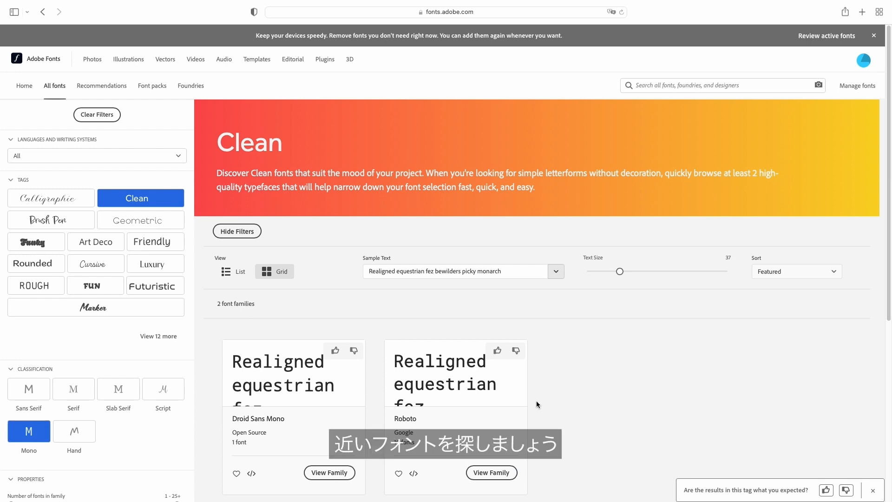
click(579, 310)
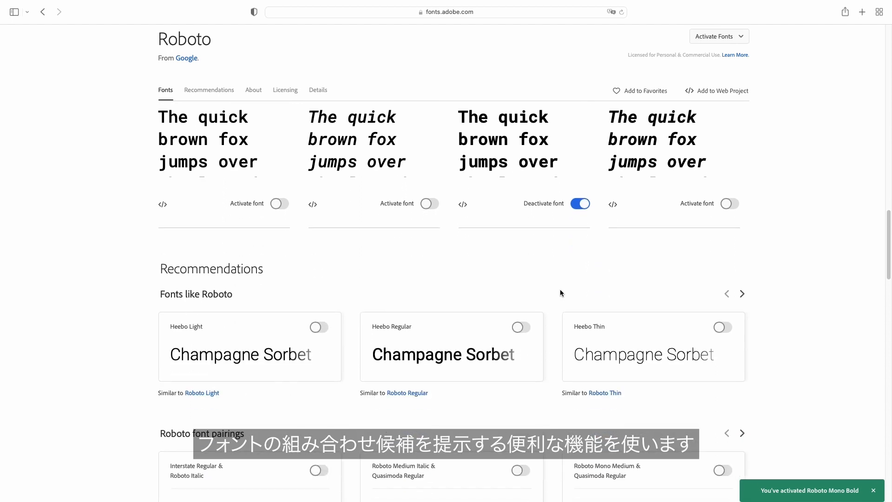
Step: Activate the Roboto Mono Medium & Quasimoda Regular pairing from Recommendations
scroll(down, 3)
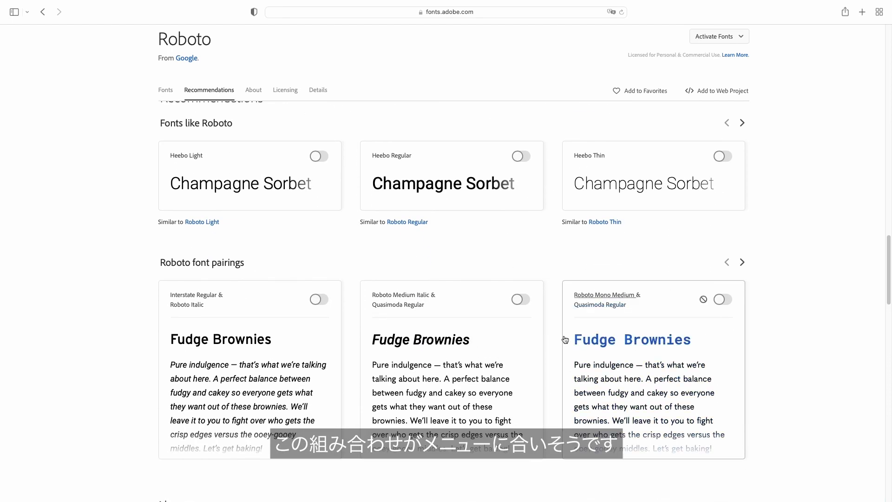
click(722, 299)
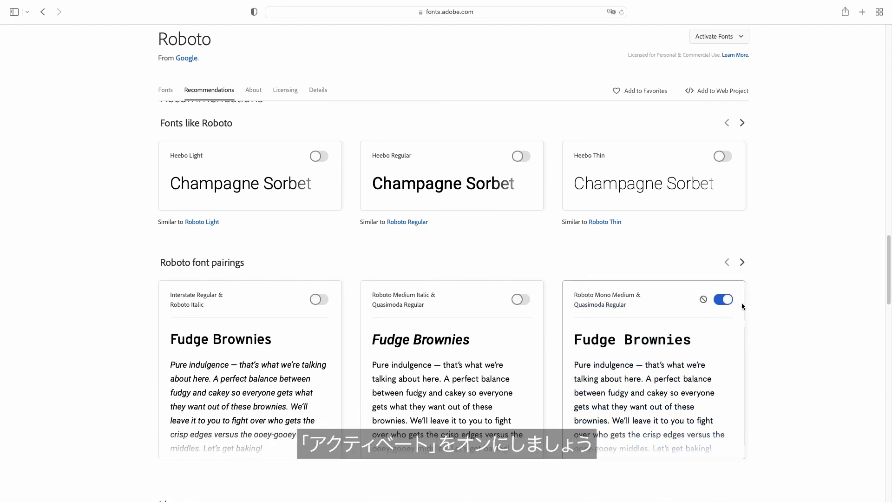
click(723, 299)
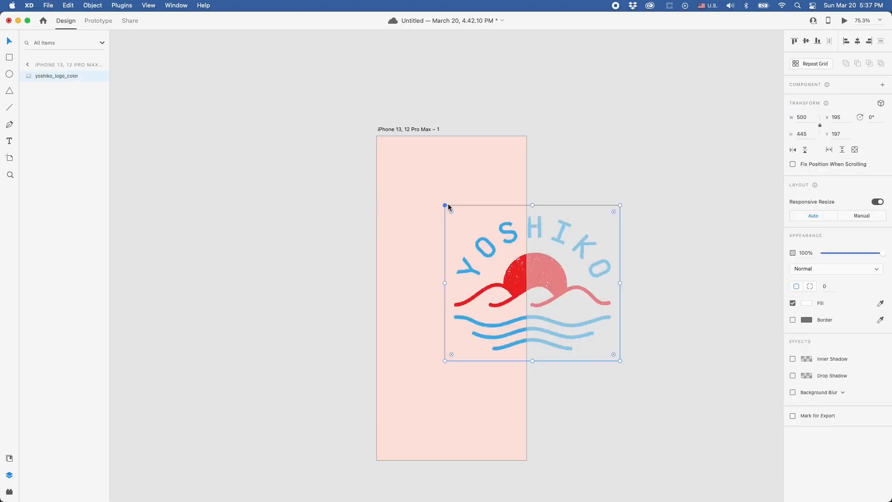
Step: Shrink the YOSHIKO logo and centre it near the top of the phone artboard
drag(619, 360, 501, 297)
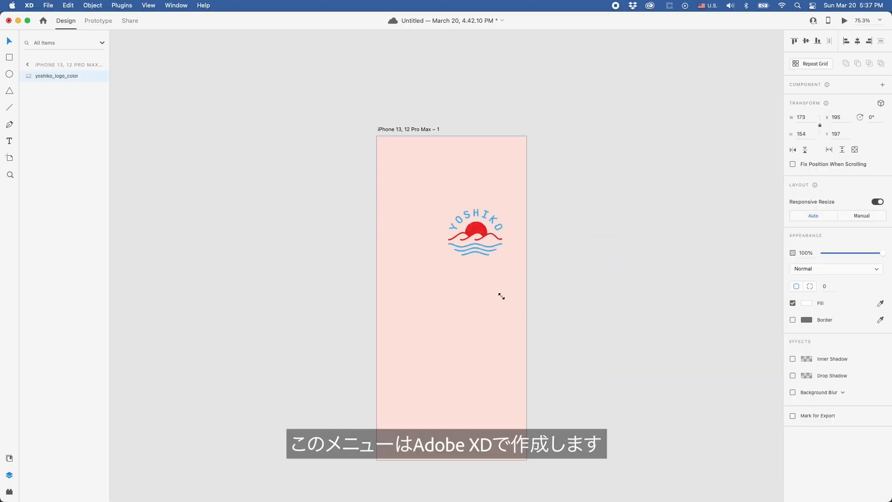
drag(501, 295, 515, 268)
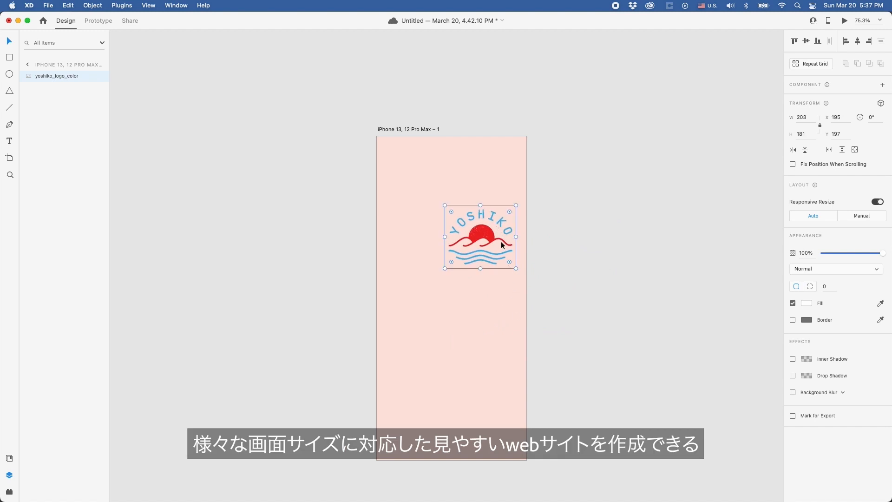
drag(479, 236, 452, 185)
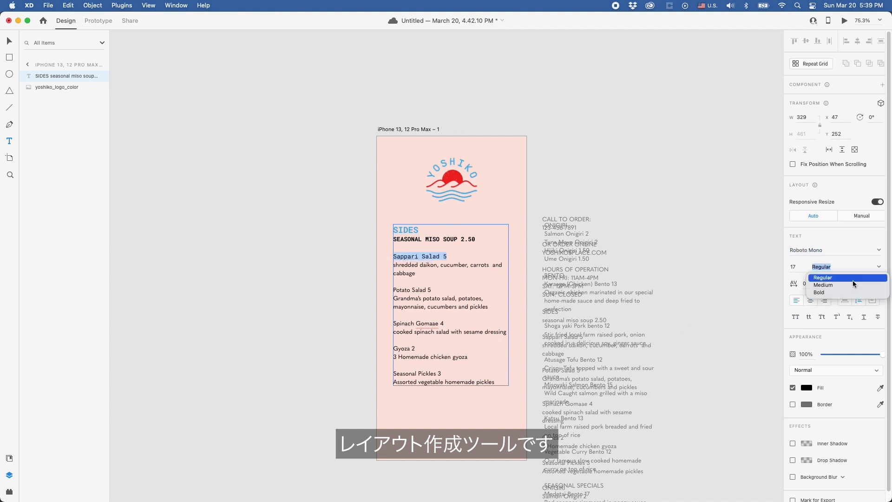
Step: Set dish headings to a heavier Roboto Mono weight and place the bento text under onigiri
click(820, 292)
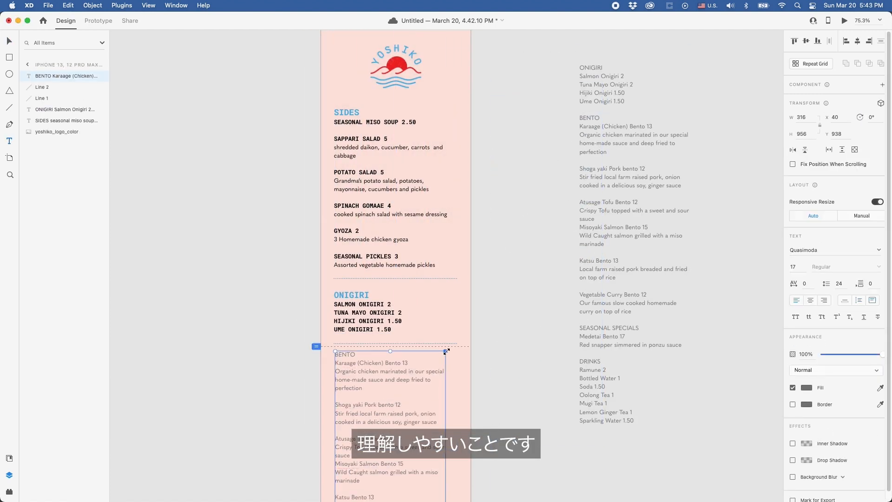
click(835, 370)
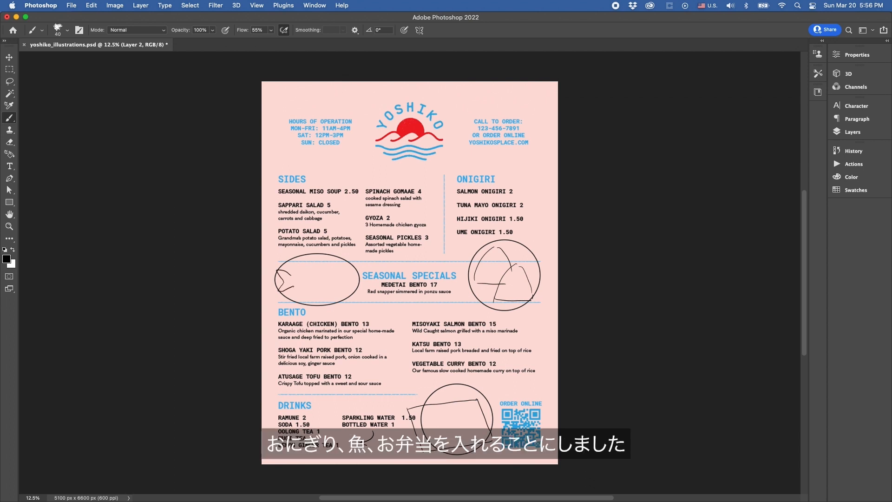
Step: Sketch a rough illustration outline over the print menu with the Brush
drag(290, 285, 356, 279)
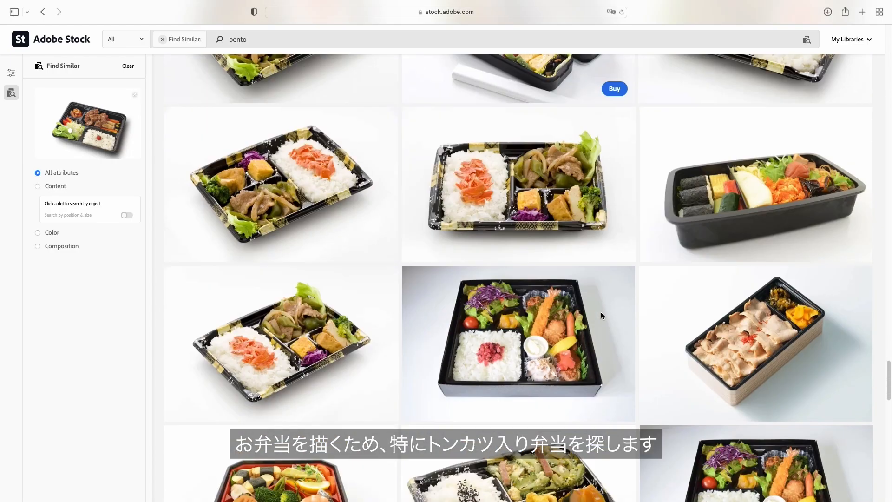
Step: Browse bento photos similar to the grilled salmon bento image
scroll(down, 3)
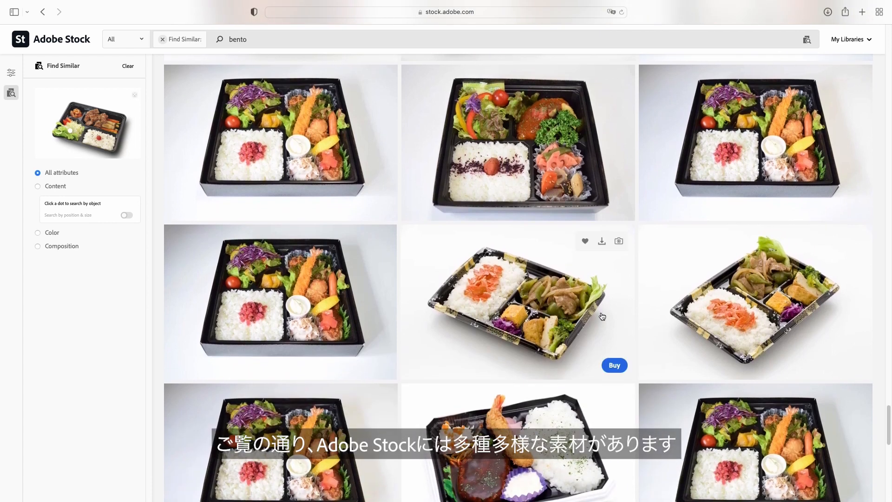
scroll(down, 3)
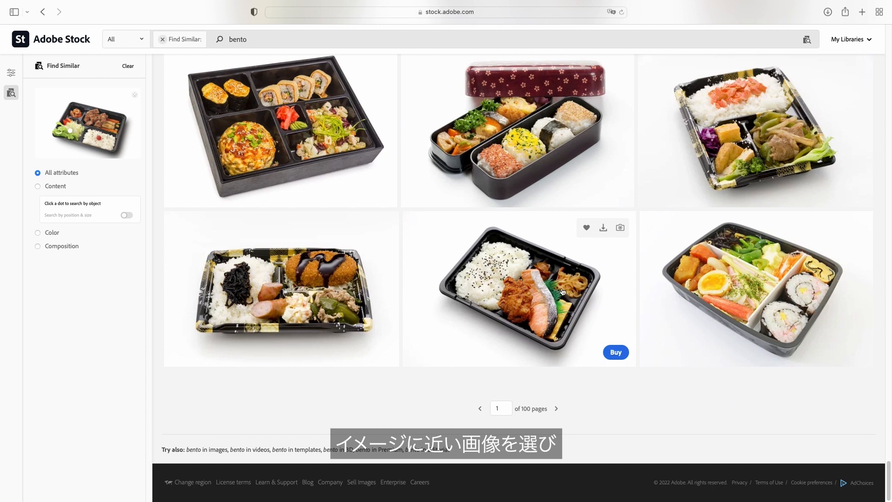
click(517, 290)
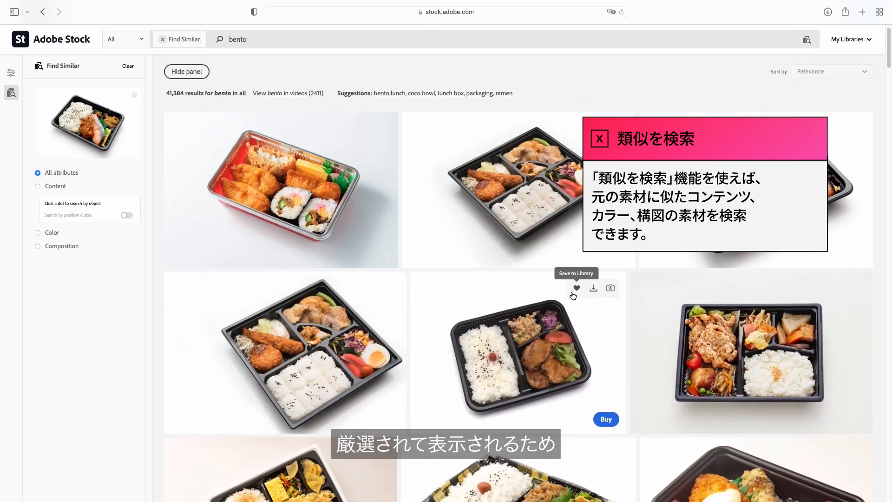
scroll(down, 3)
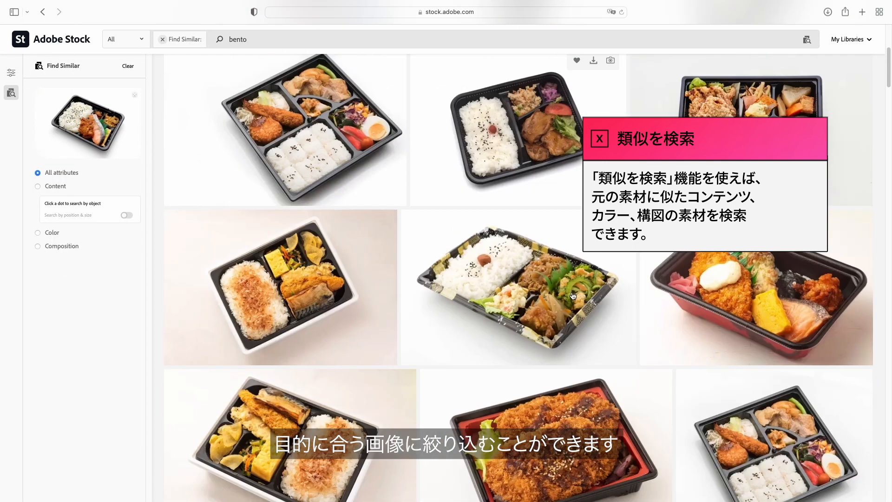
scroll(down, 3)
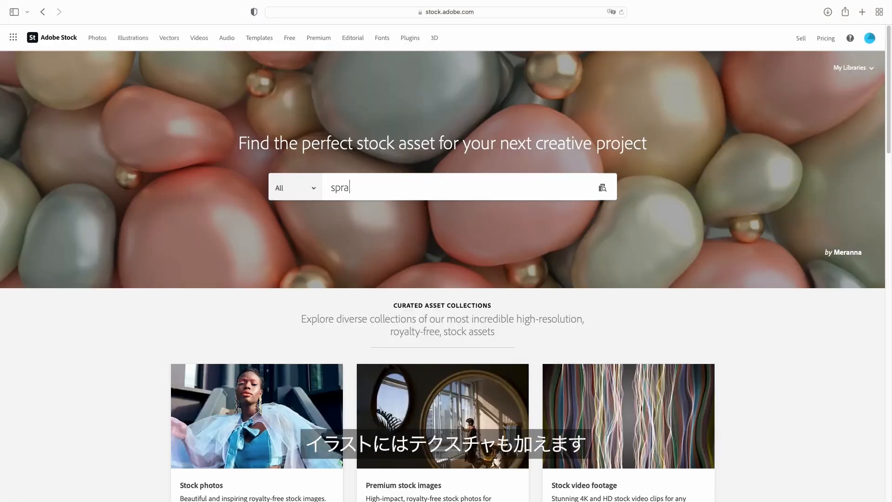
Step: Search spray paint textures and view more images from the chosen asset's series
key(Enter)
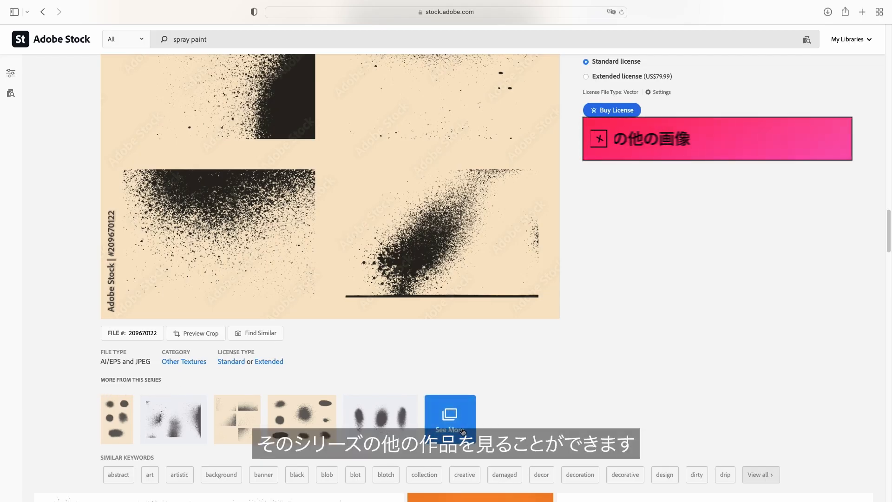
click(450, 418)
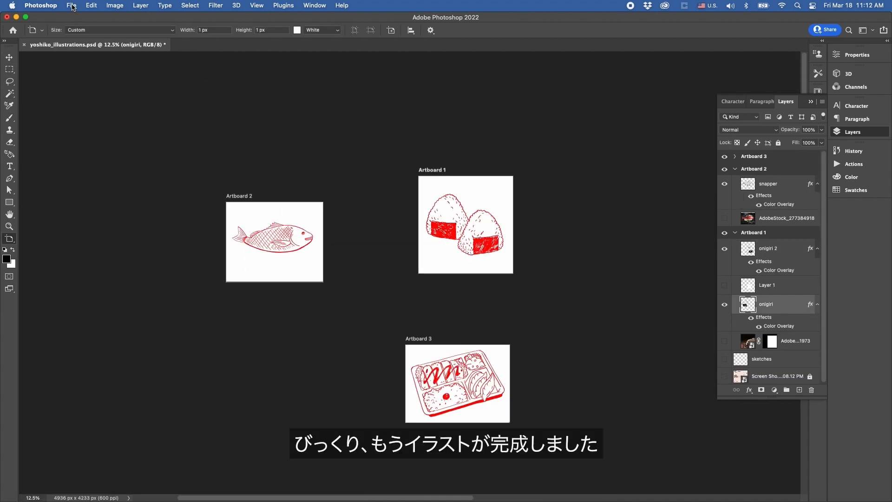
Step: Export the onigiri, fish and bento artboards to files as PNG-24 on the Desktop
click(72, 6)
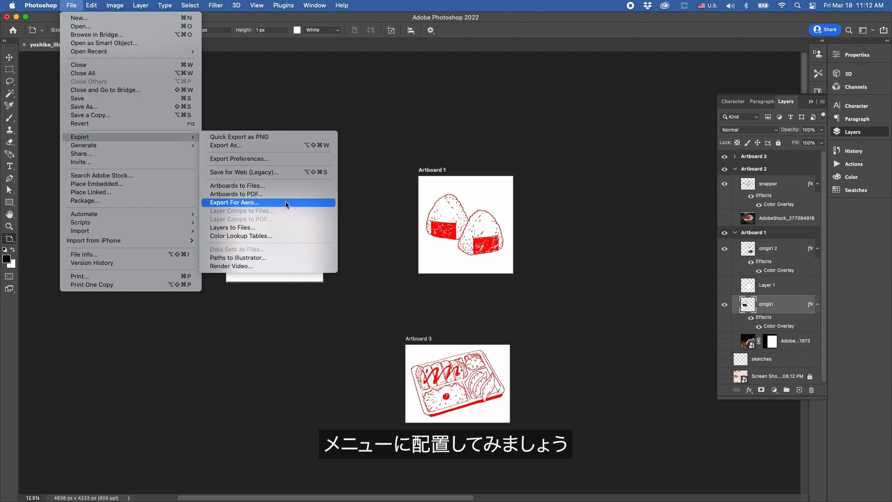
click(237, 185)
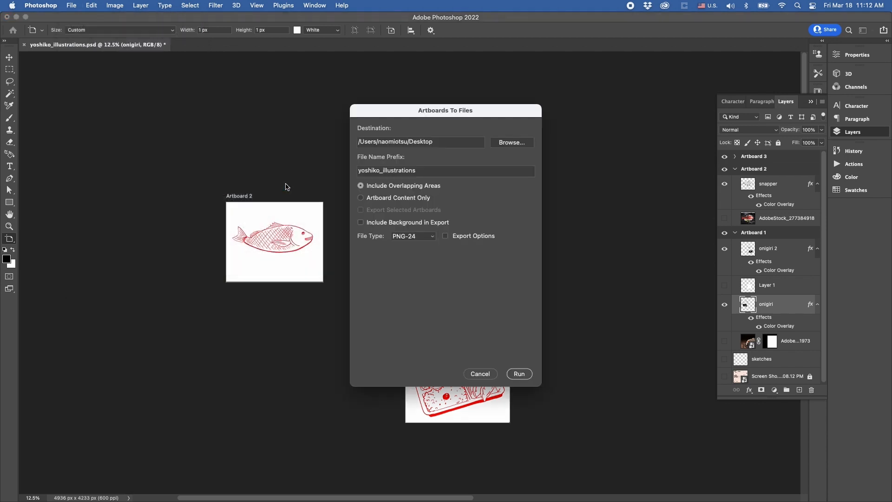
click(519, 374)
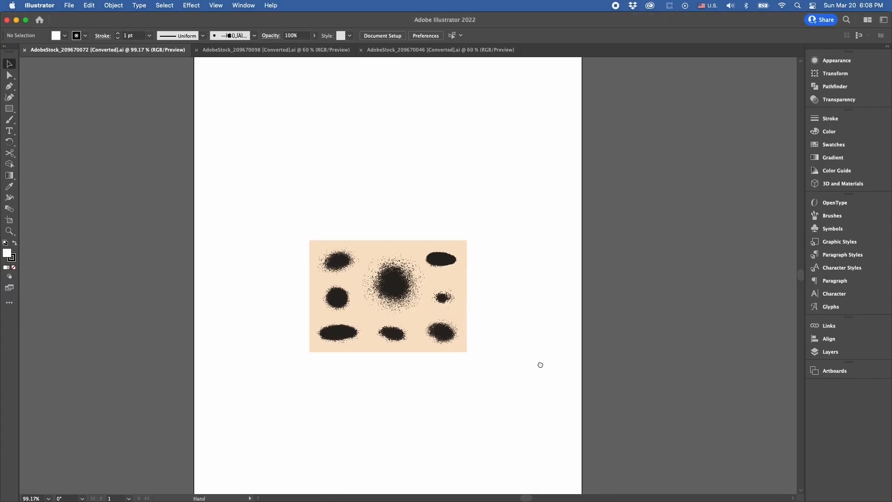
Step: Open the AdobeStock spray texture .ai files as Illustrator document tabs
click(388, 279)
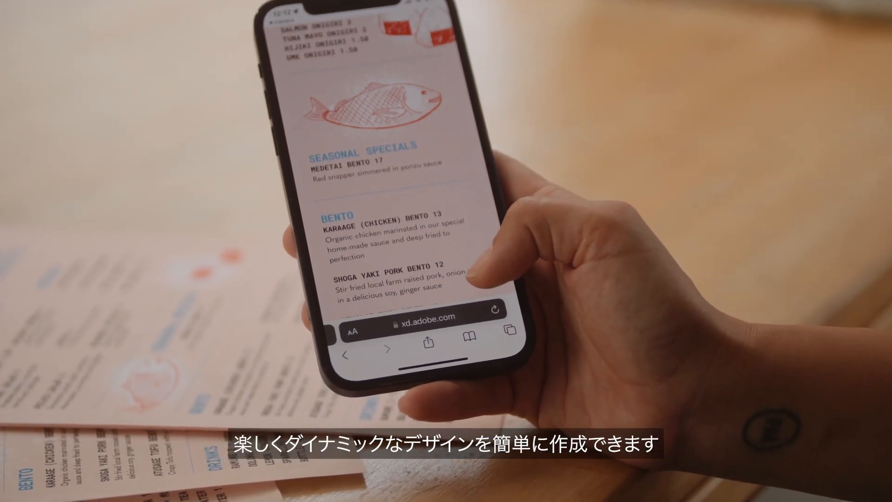
scroll(down, 3)
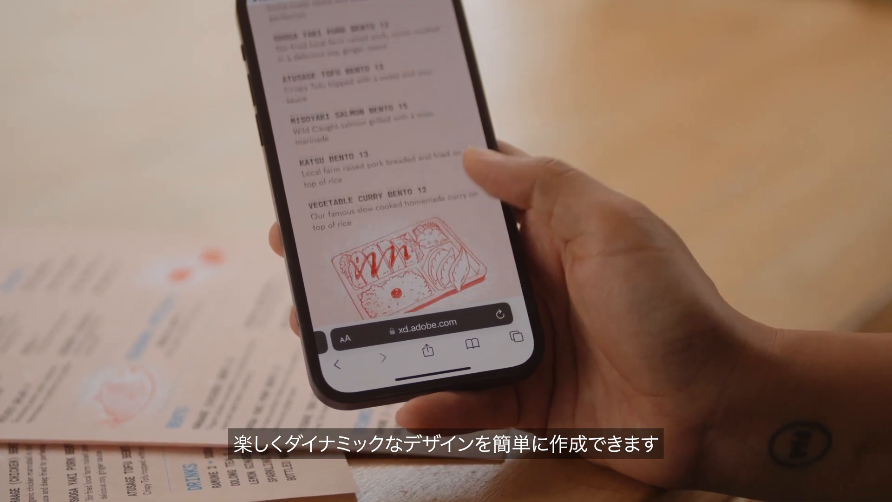